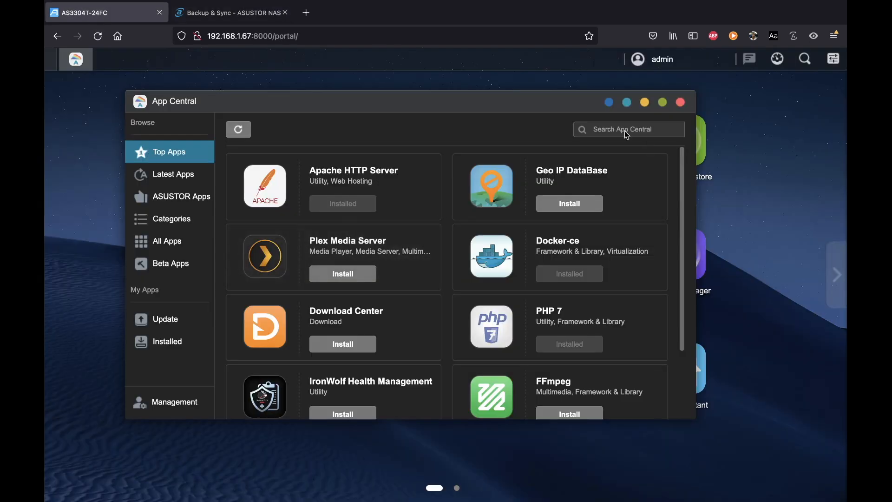
scroll("down", 3)
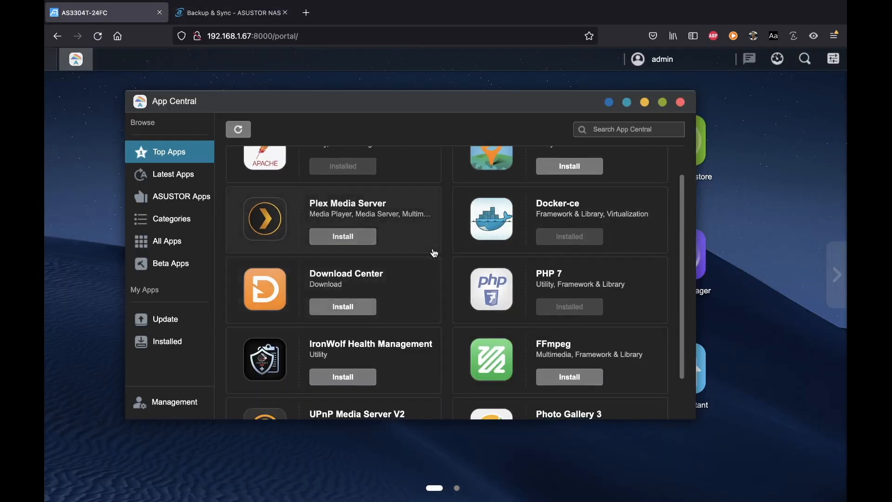